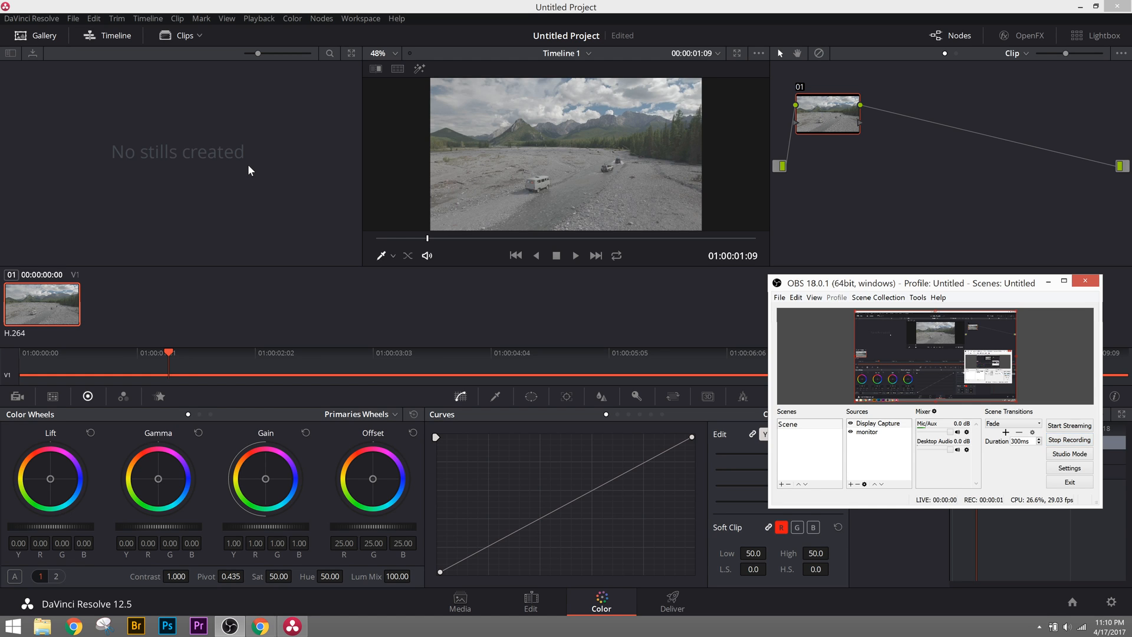
Show the Color Management page of the Project Settings
click(1085, 280)
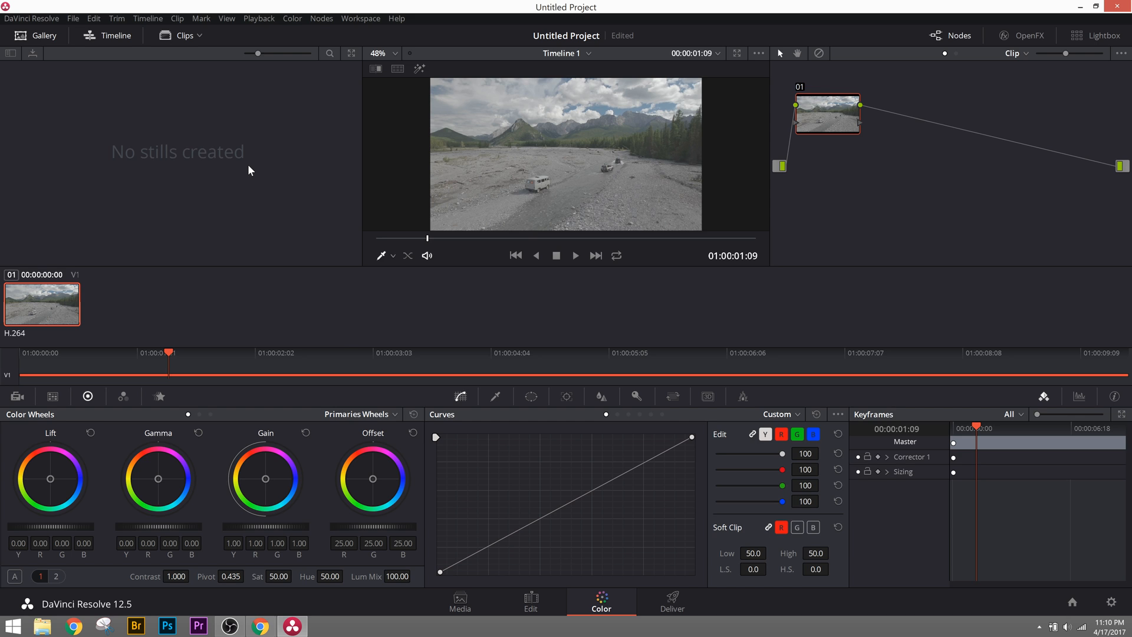
mouse_move(754, 12)
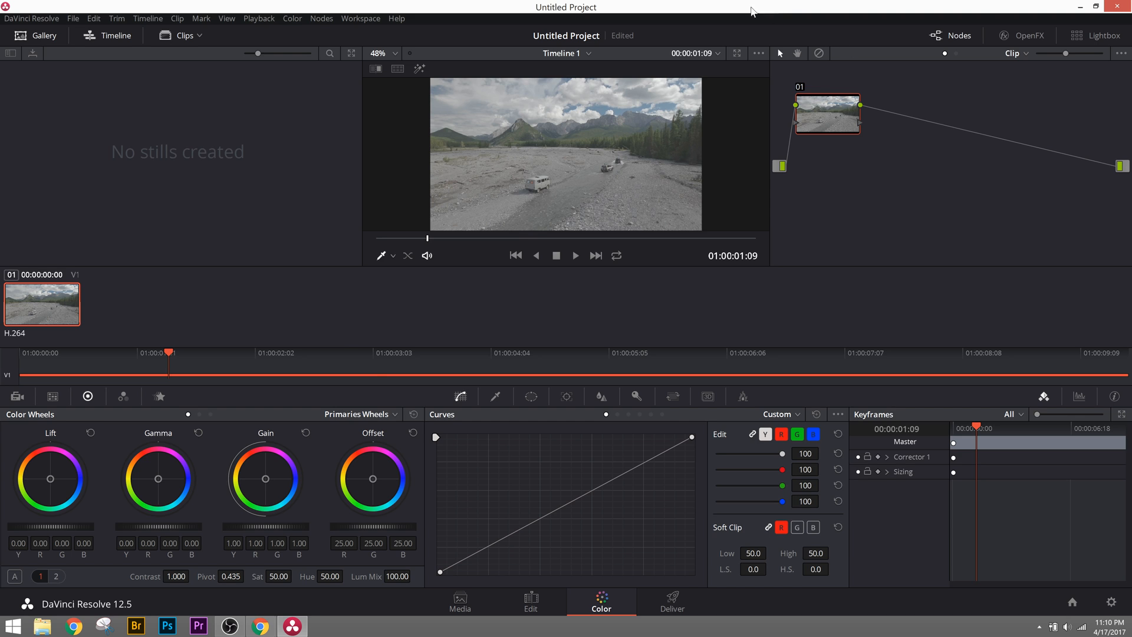
mouse_move(639, 571)
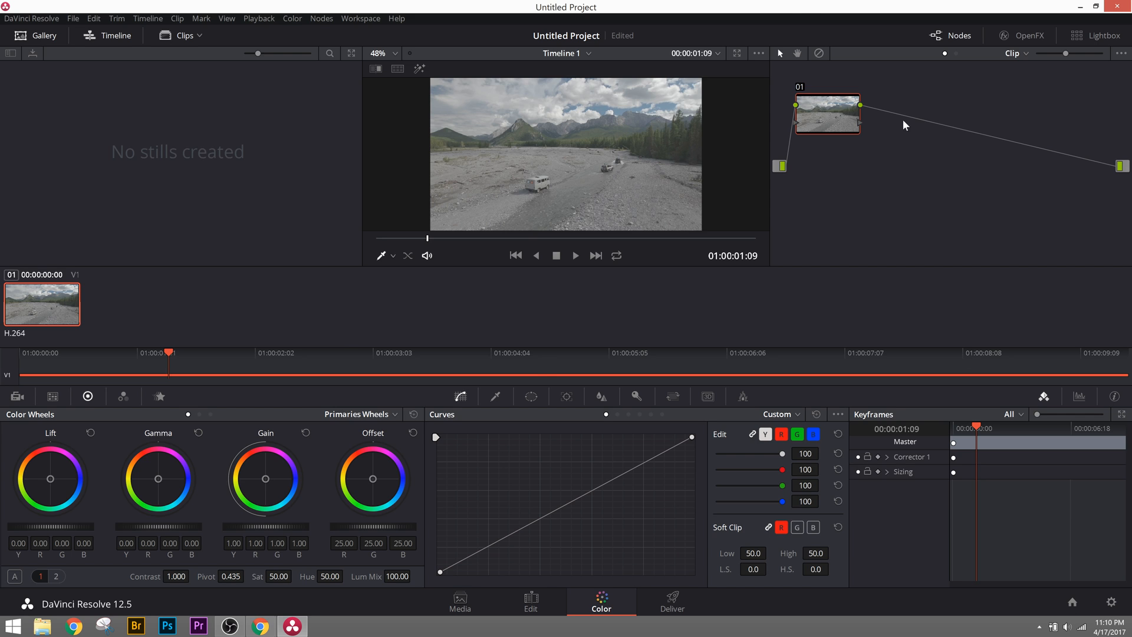
mouse_move(842, 182)
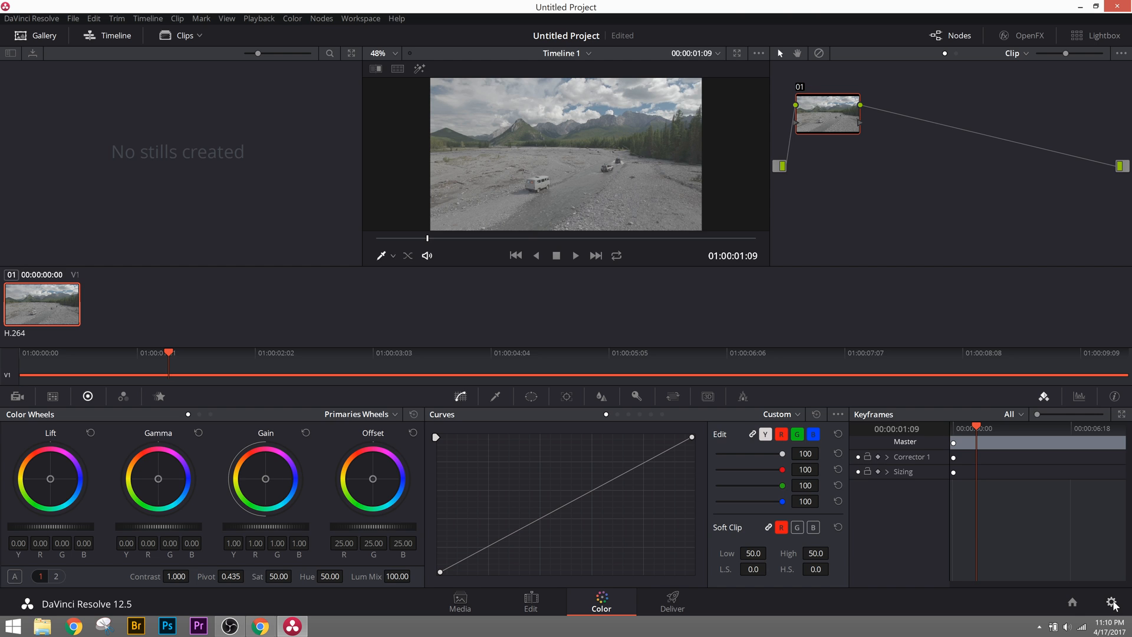
mouse_move(1121, 604)
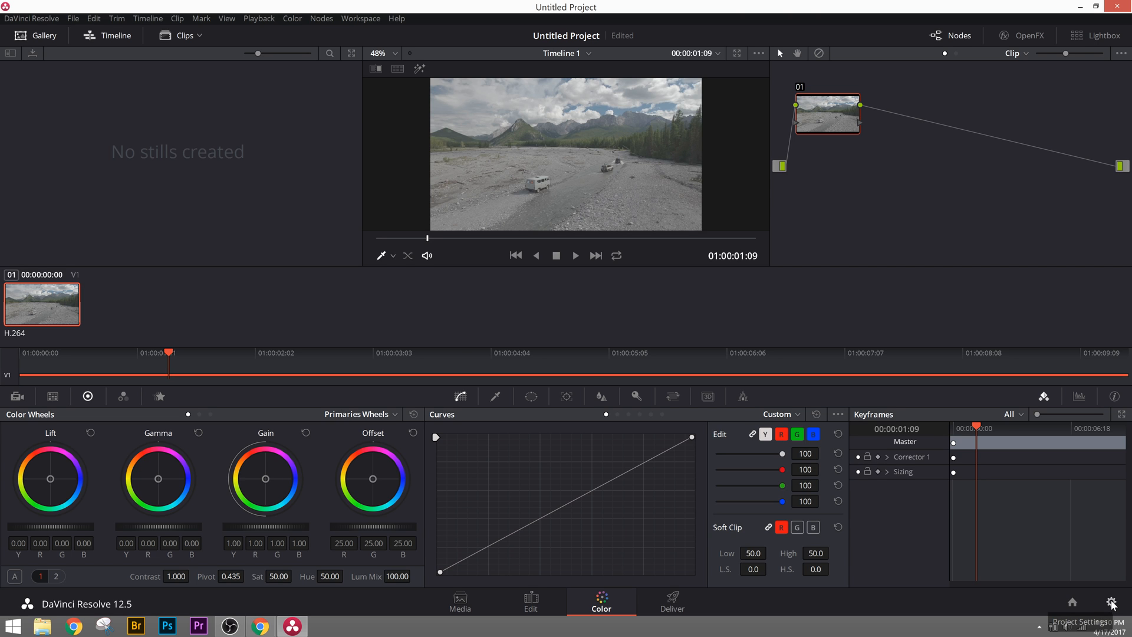
click(1111, 602)
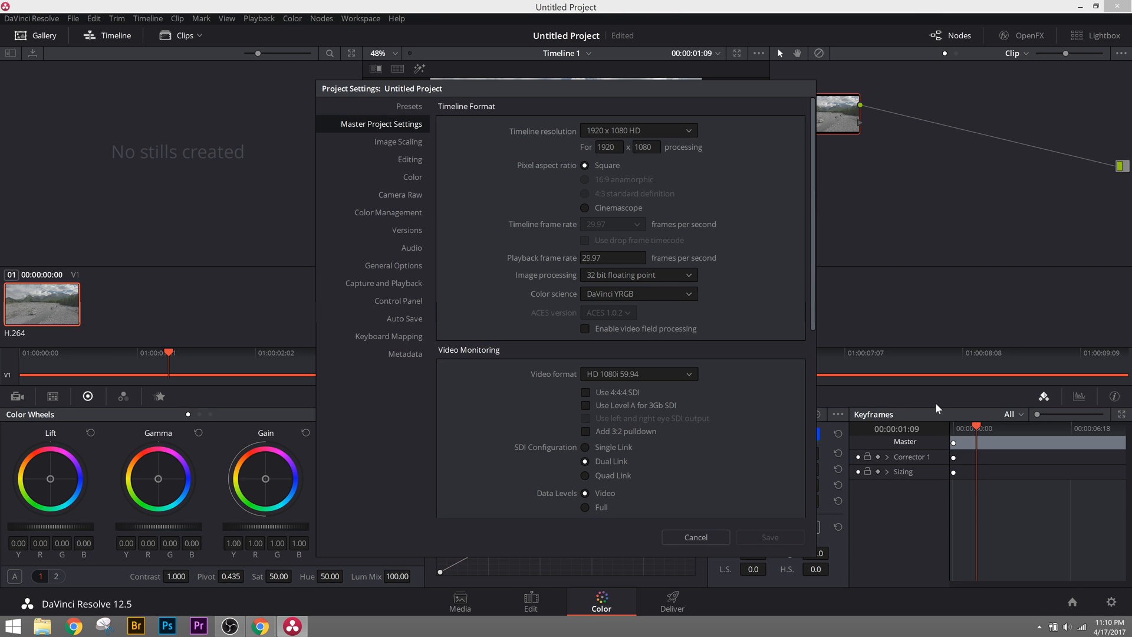
mouse_move(381, 193)
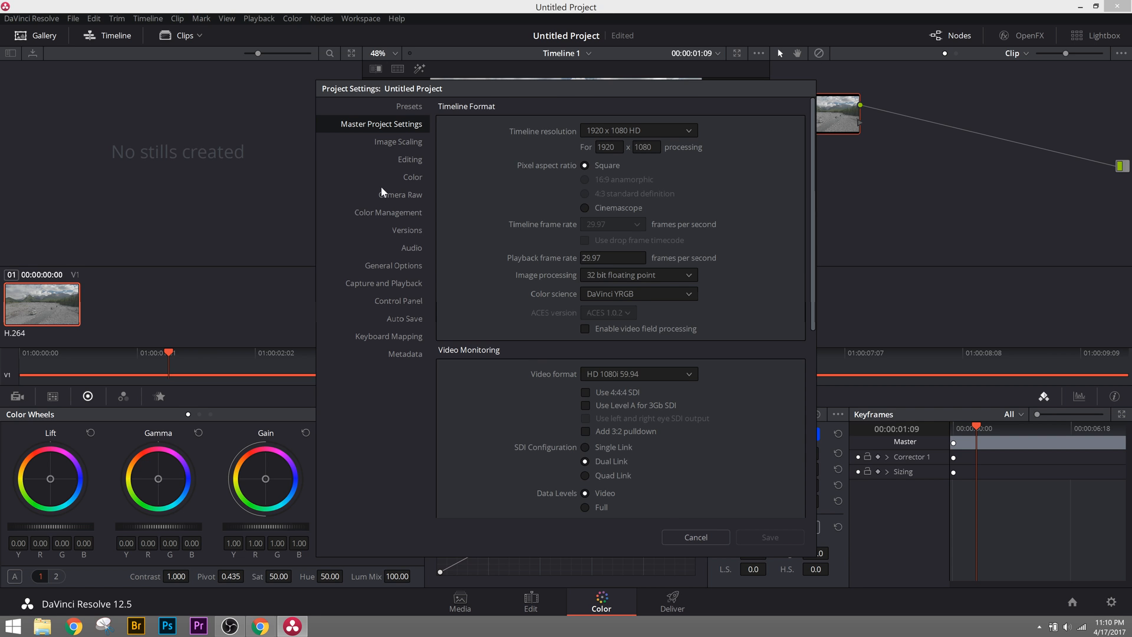
click(387, 212)
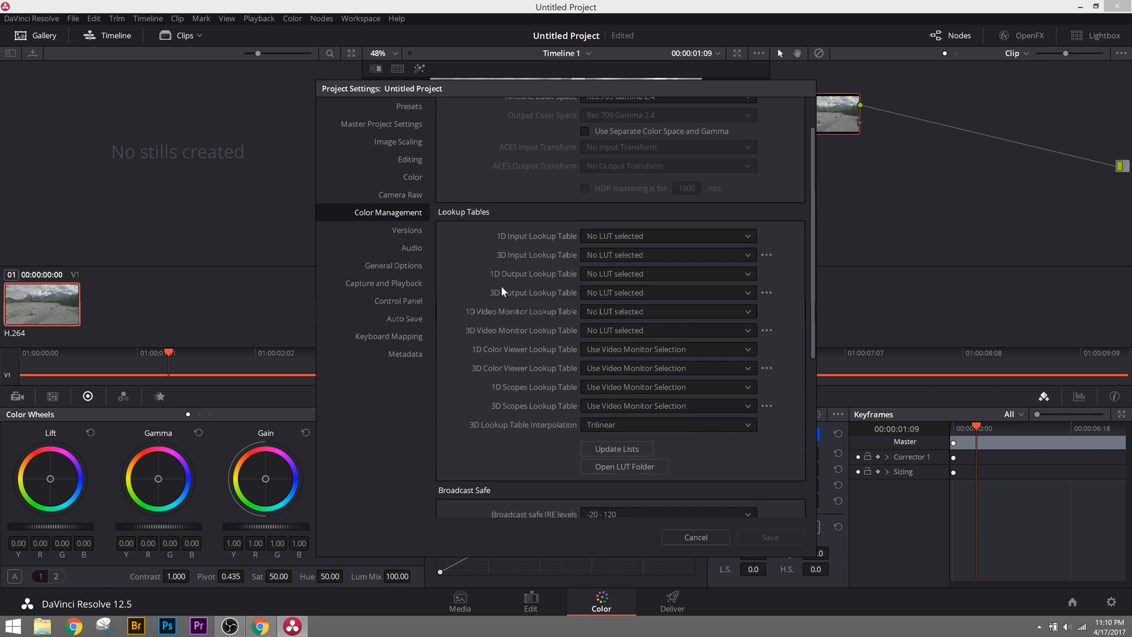
Reveal the installed LUT files via Open LUT Folder under Lookup Tables
scroll(down, 3)
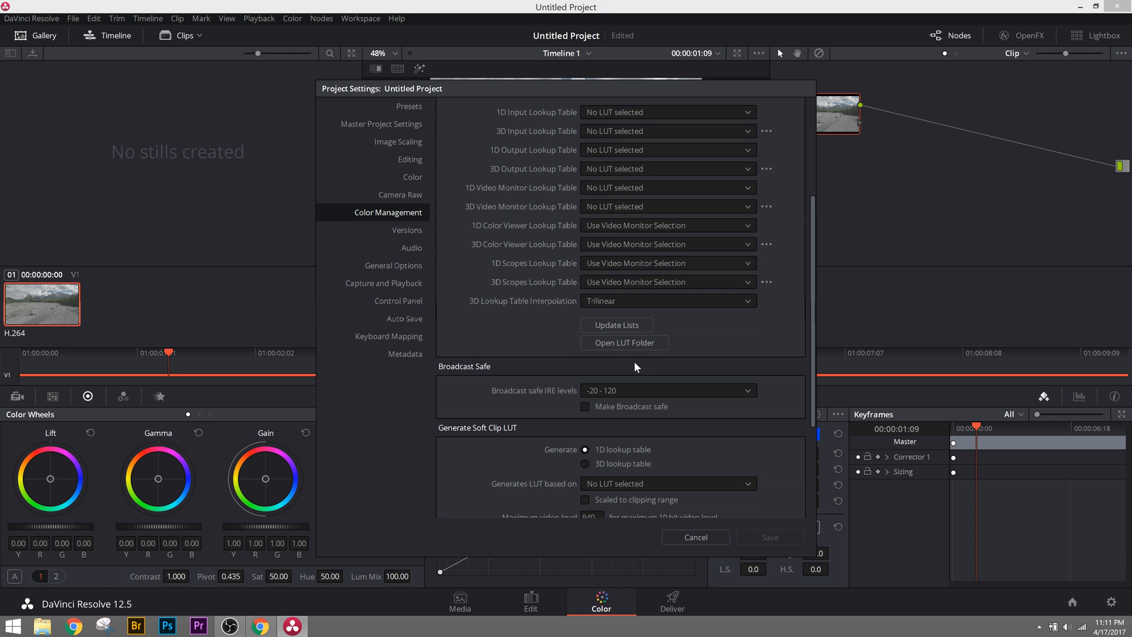
click(623, 342)
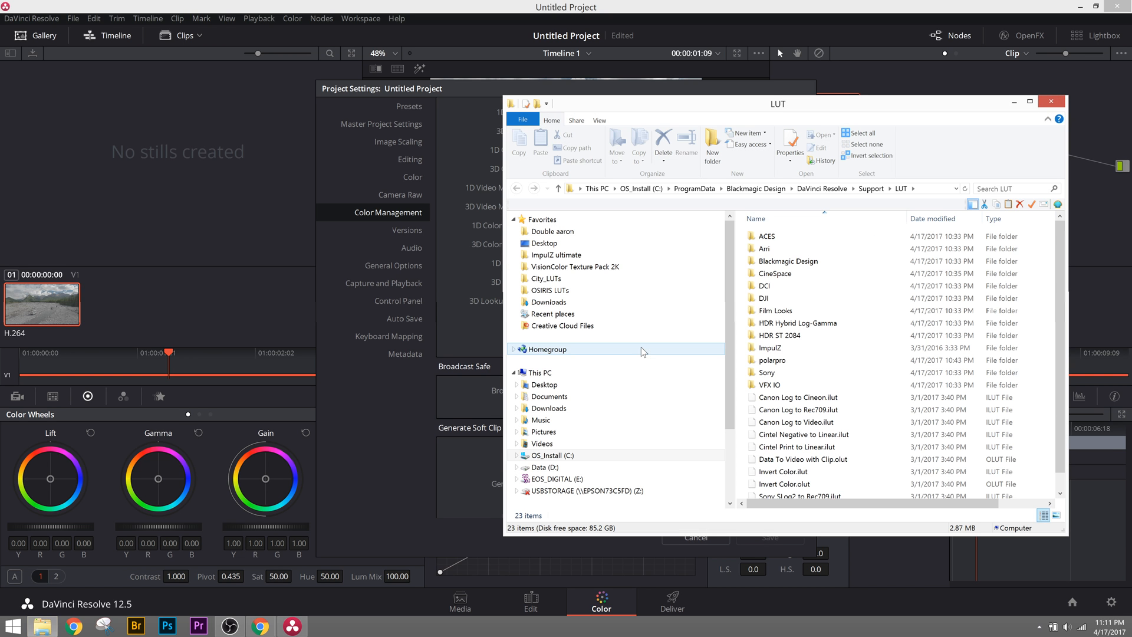
mouse_move(723, 179)
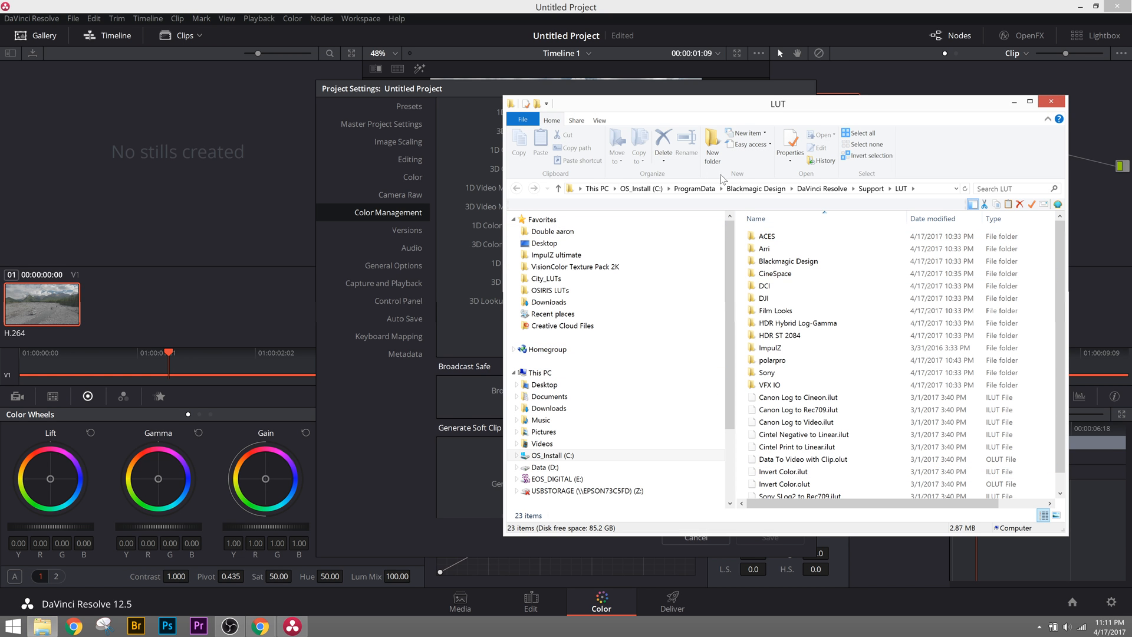
mouse_move(772, 359)
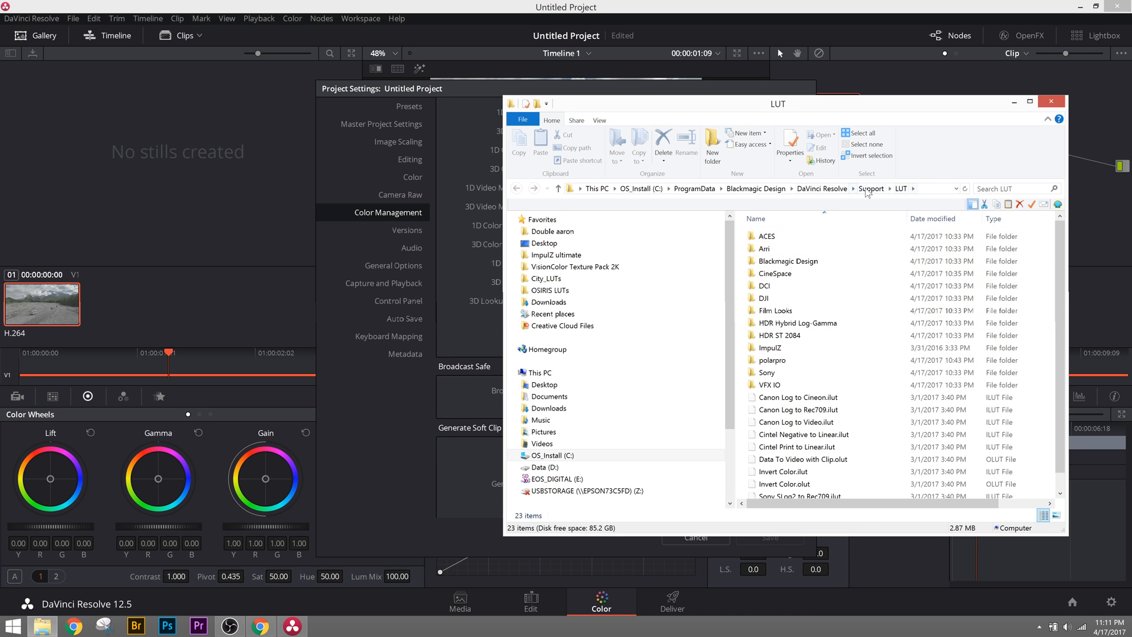
mouse_move(1085, 105)
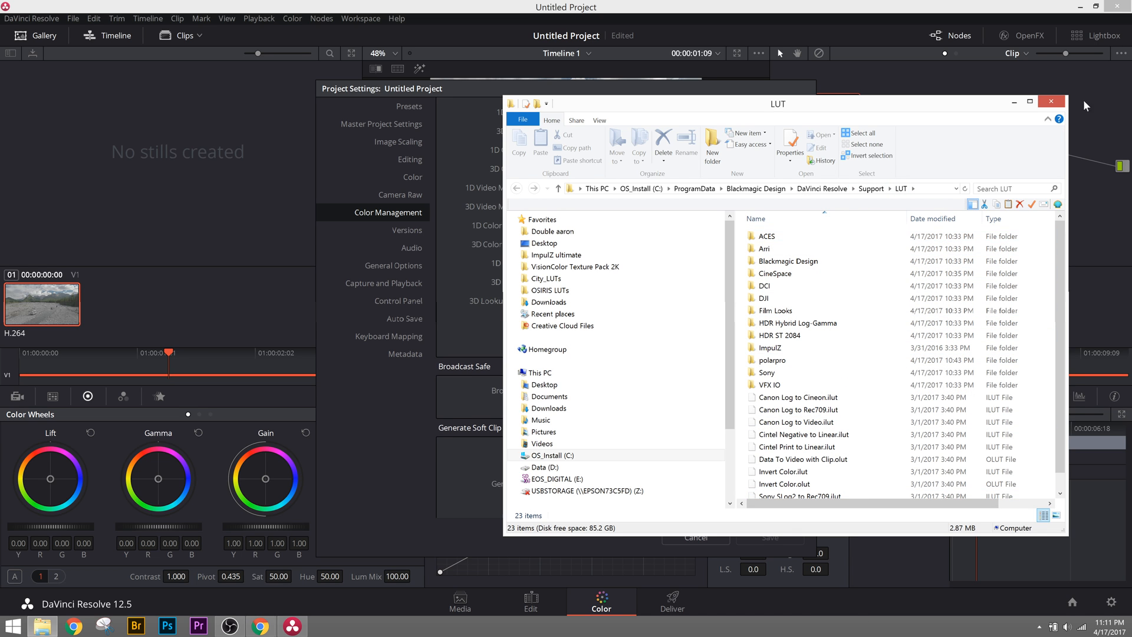
Close the LUT folder window in File Explorer, returning to the lookup table settings
click(1051, 101)
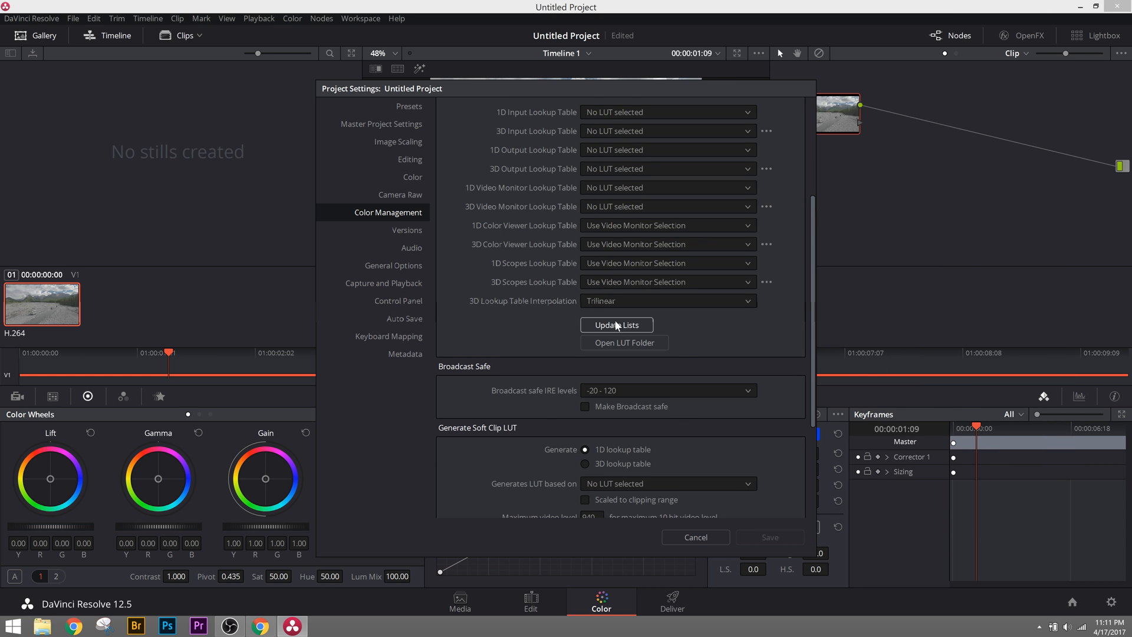
mouse_move(624, 342)
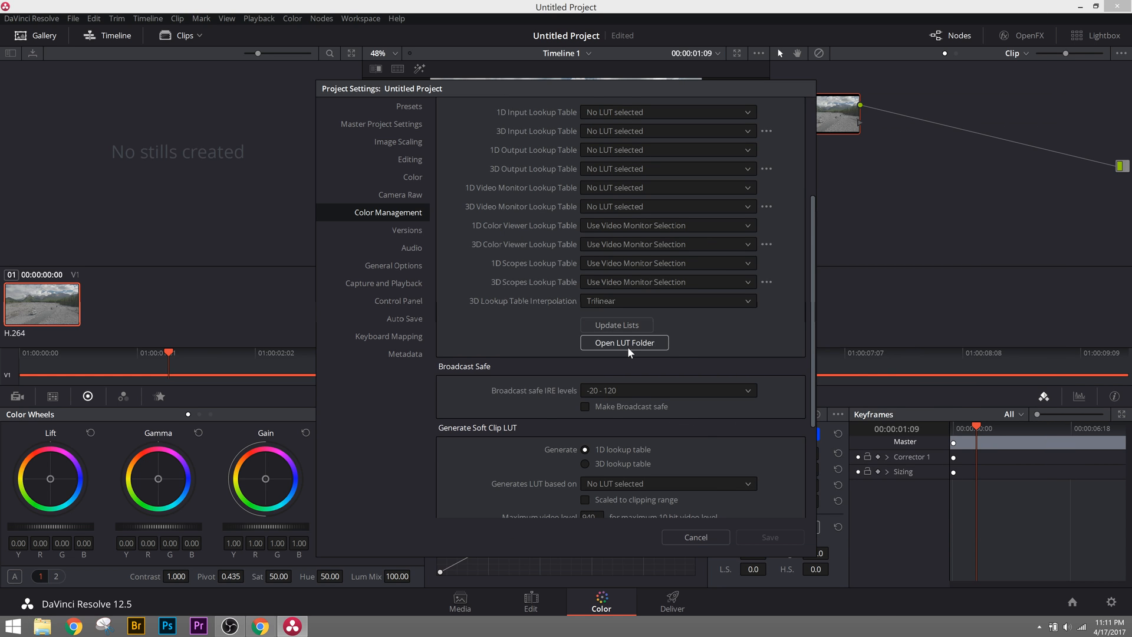
Update the LUT lists and save the project settings, returning to the Color page
click(695, 538)
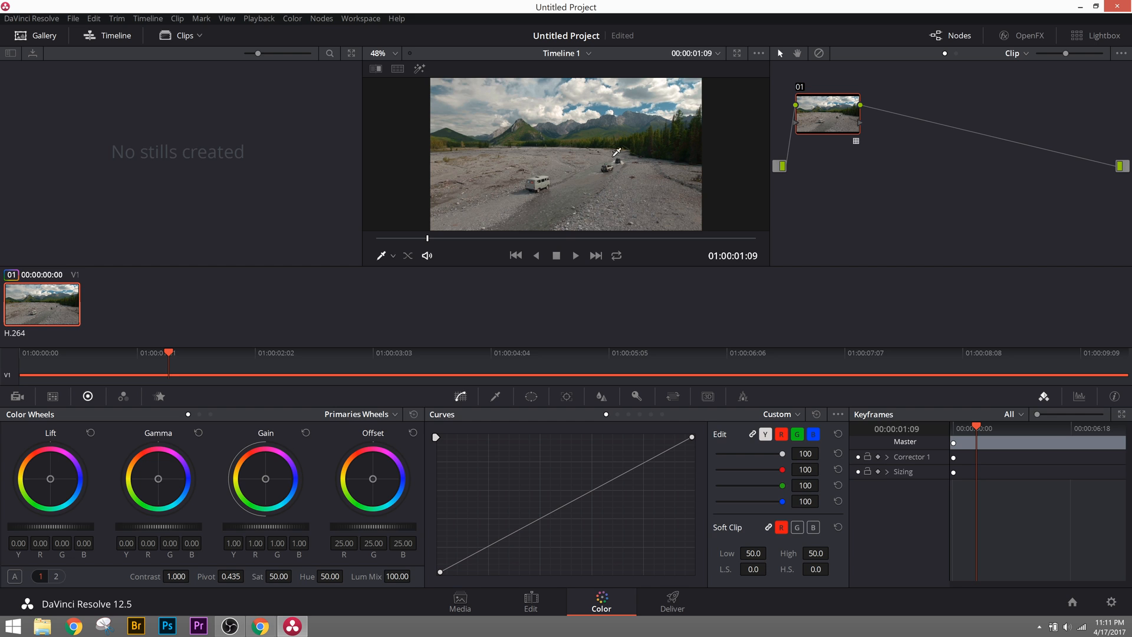
mouse_move(644, 317)
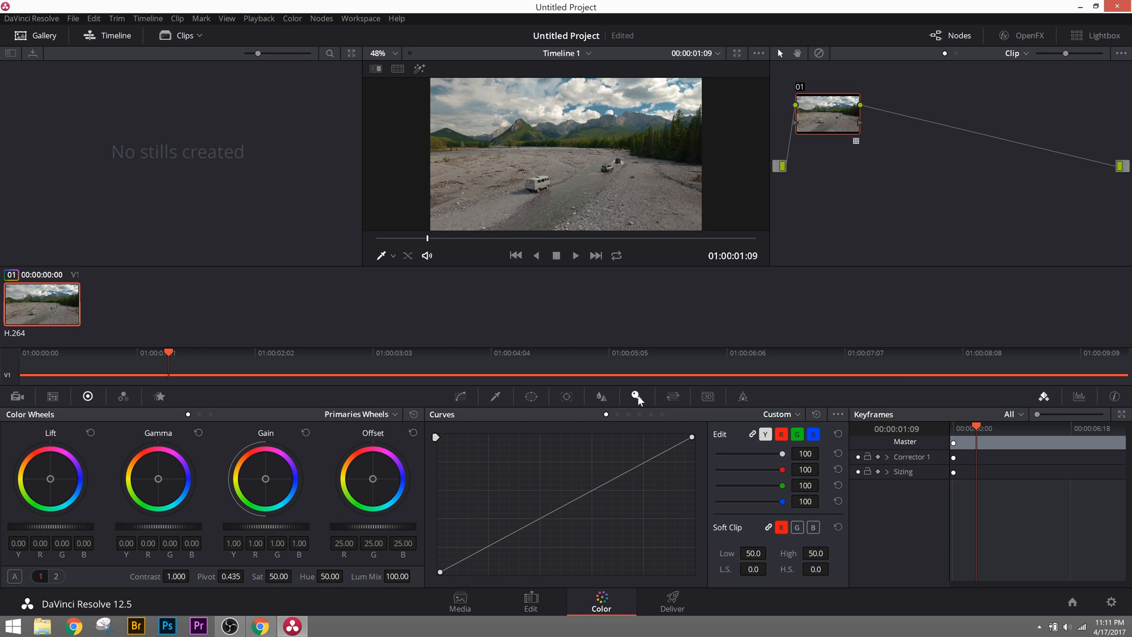
Set node 01's Key Output Gain to about 0.761 in the Key palette
click(635, 396)
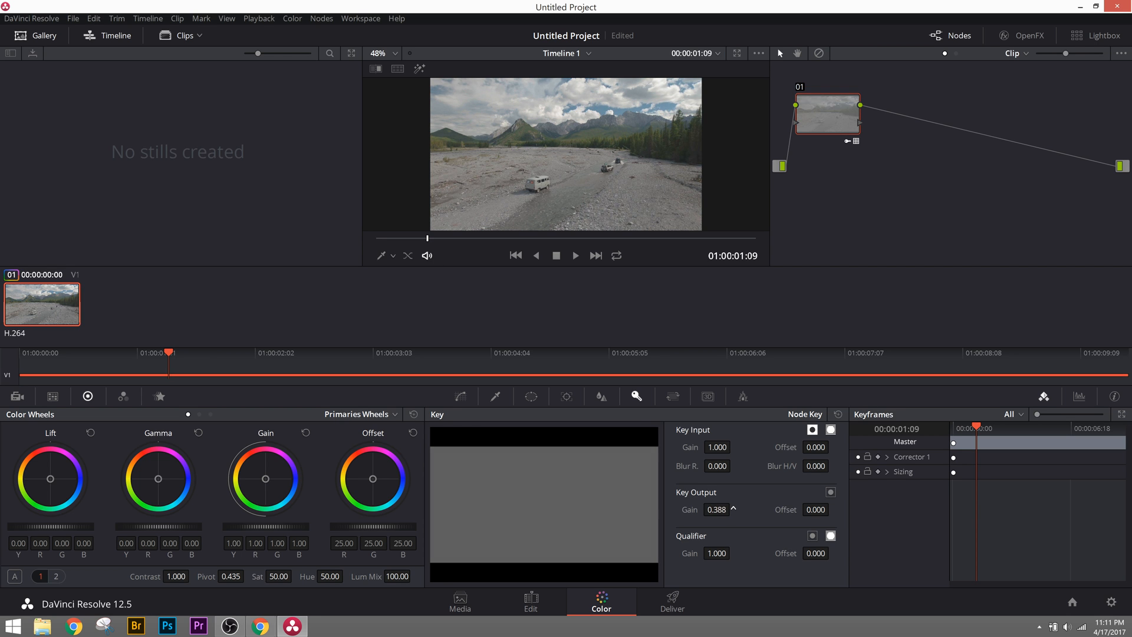
click(716, 510)
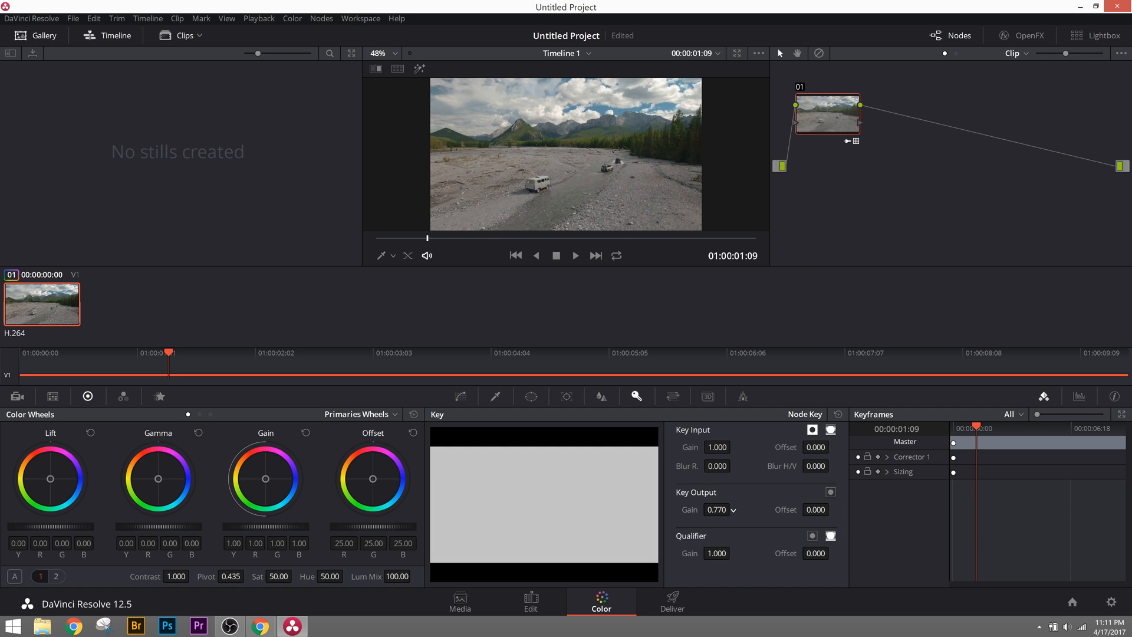
click(735, 509)
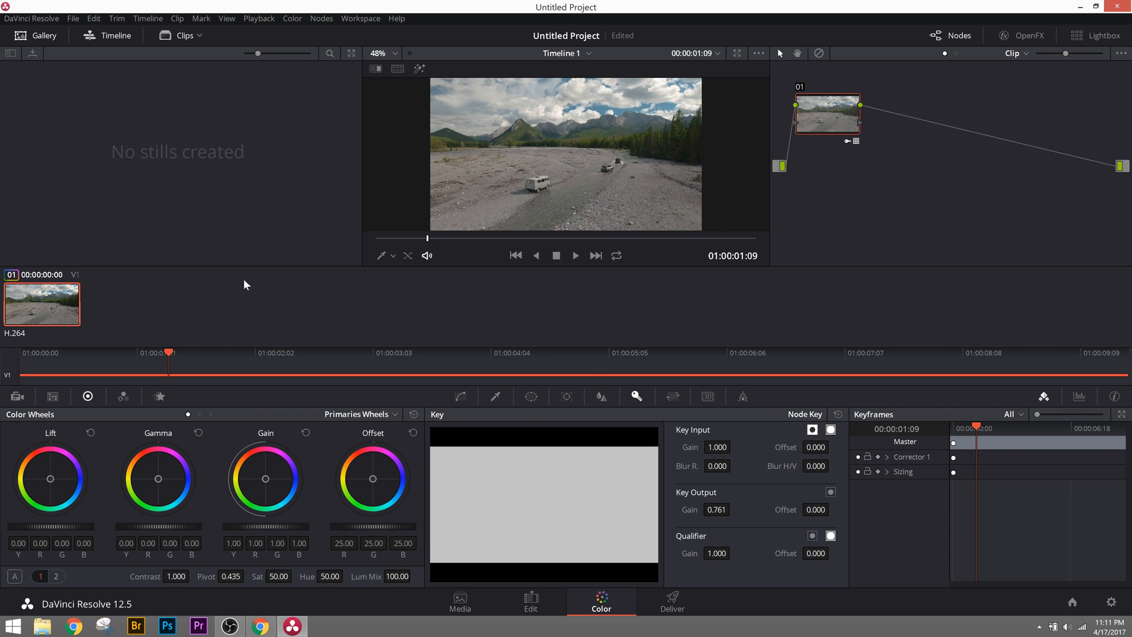
mouse_move(603, 297)
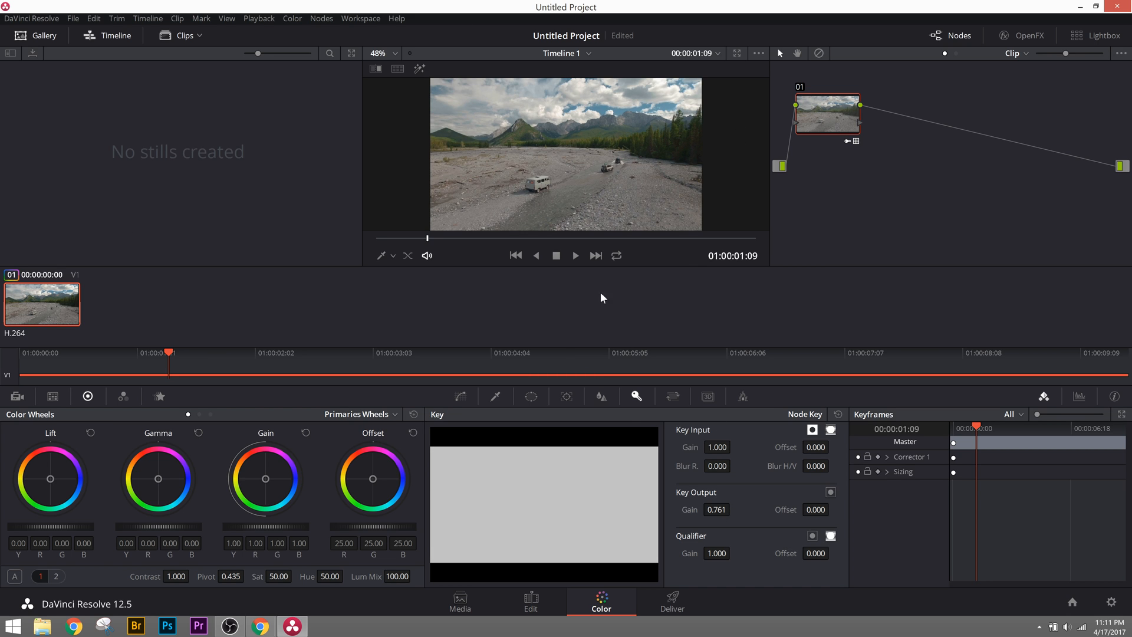
mouse_move(105, 111)
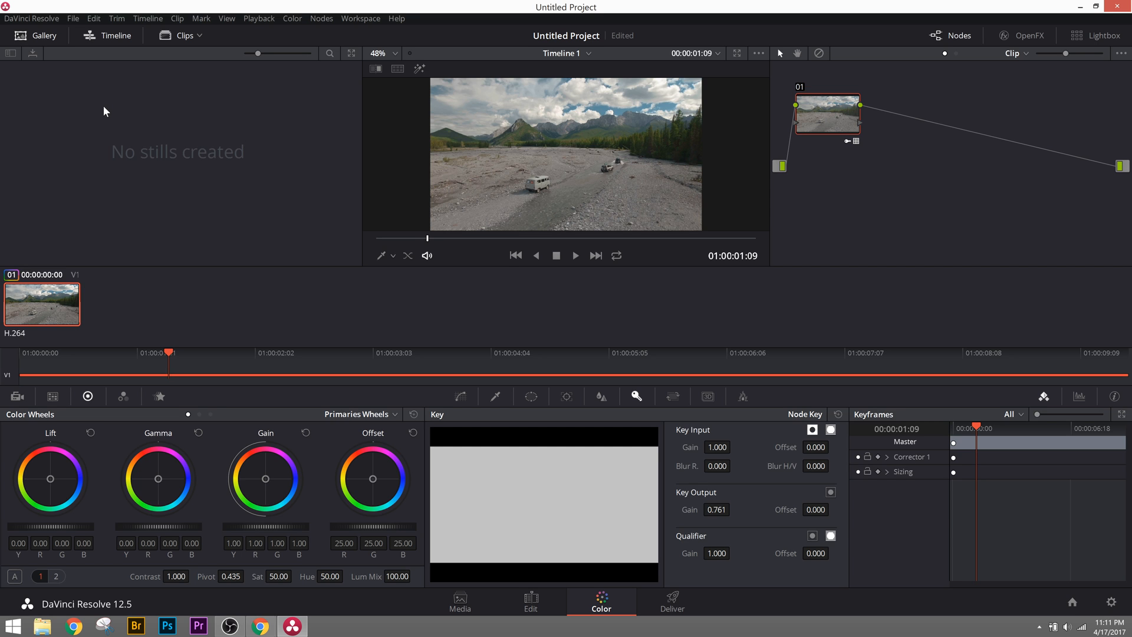